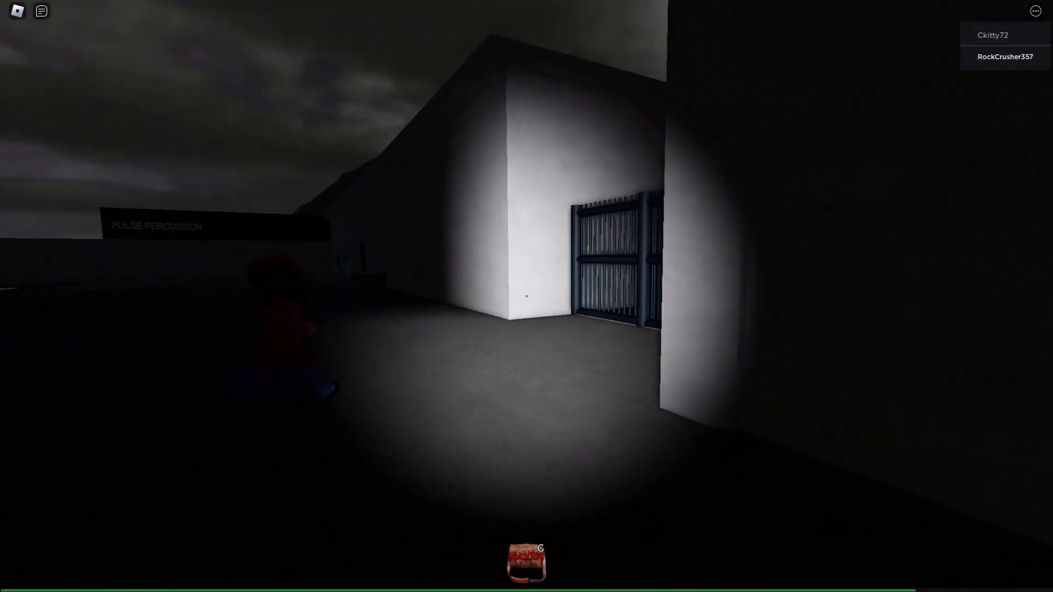
mouse_move(527, 296)
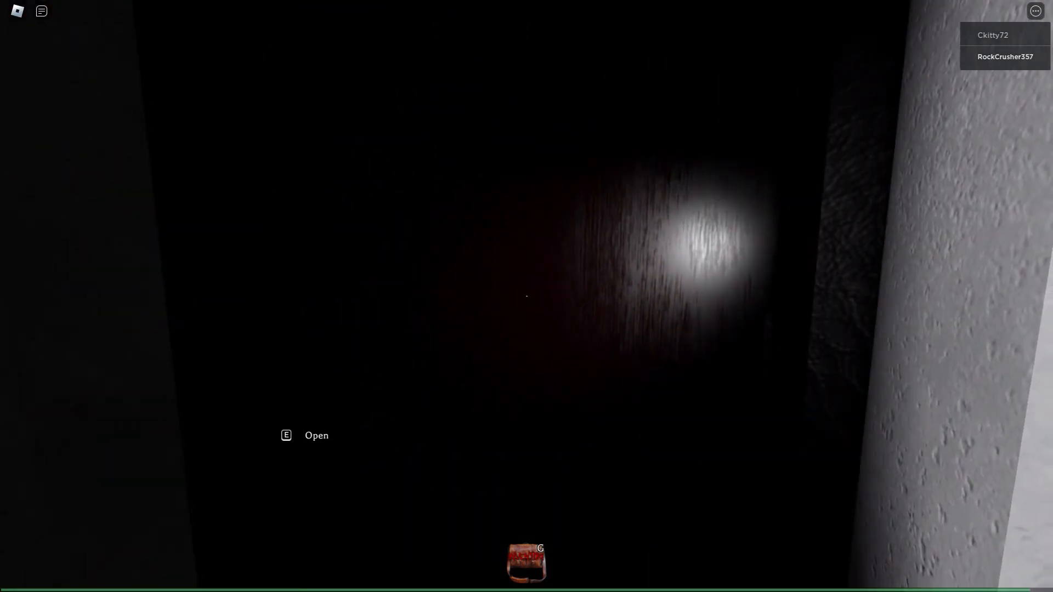
Step: Go through the dark wooden door and close the cluttered room's door behind
key(e)
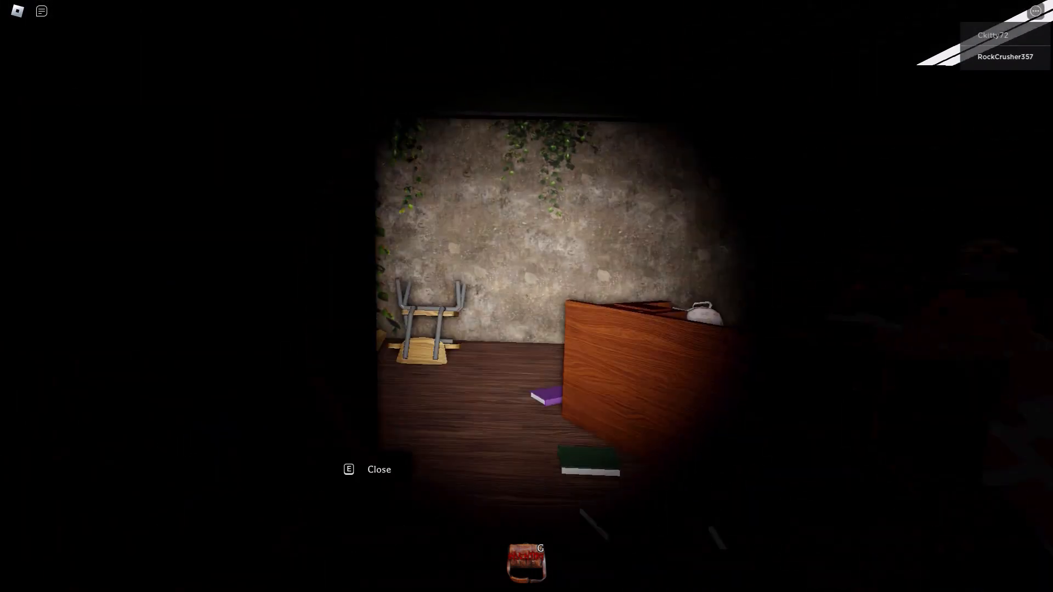
key(e)
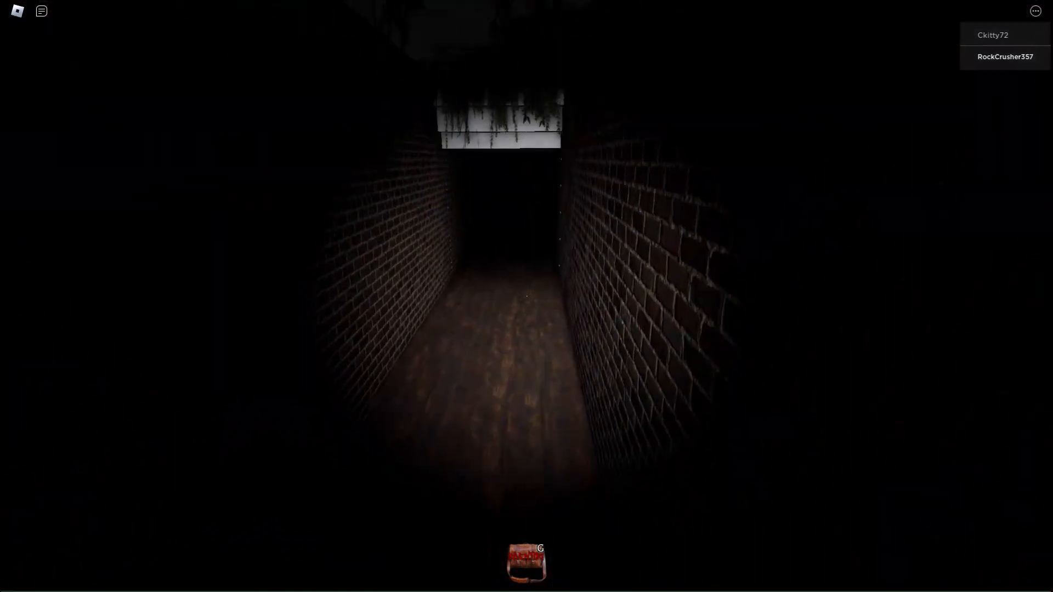
key(w)
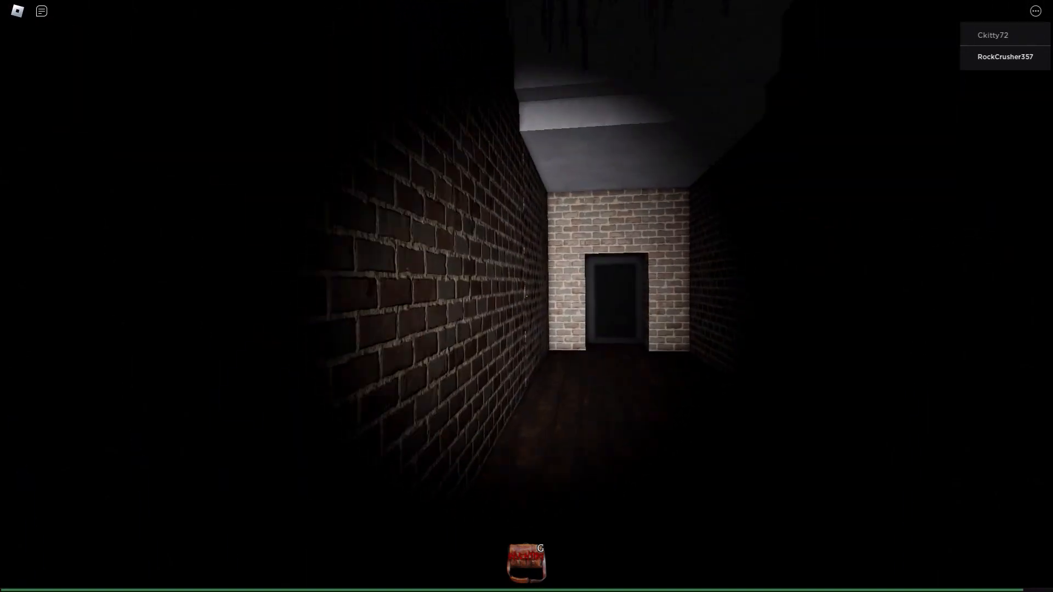
mouse_move(527, 296)
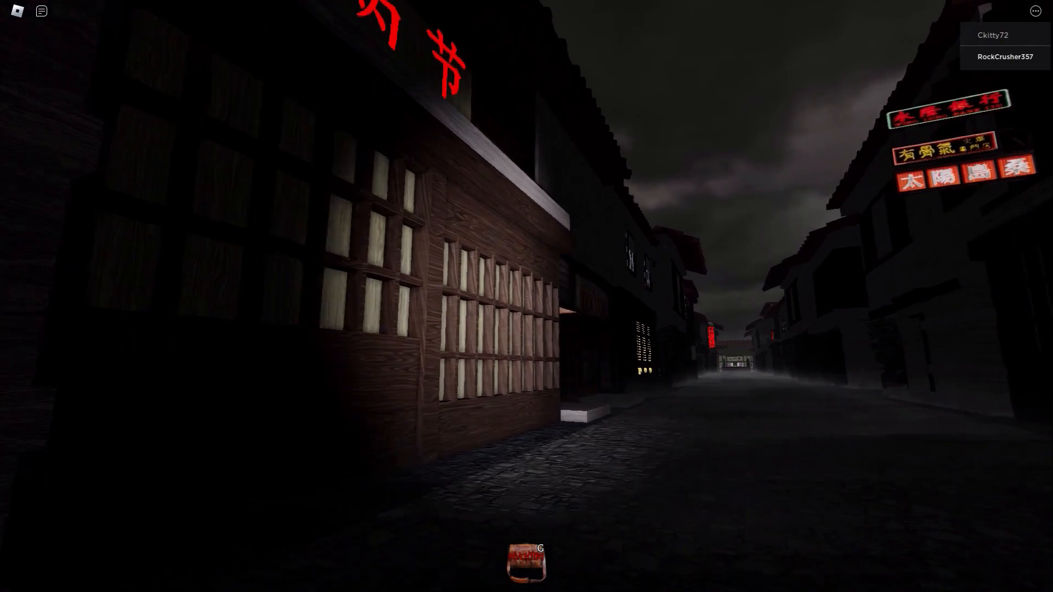
mouse_move(526, 296)
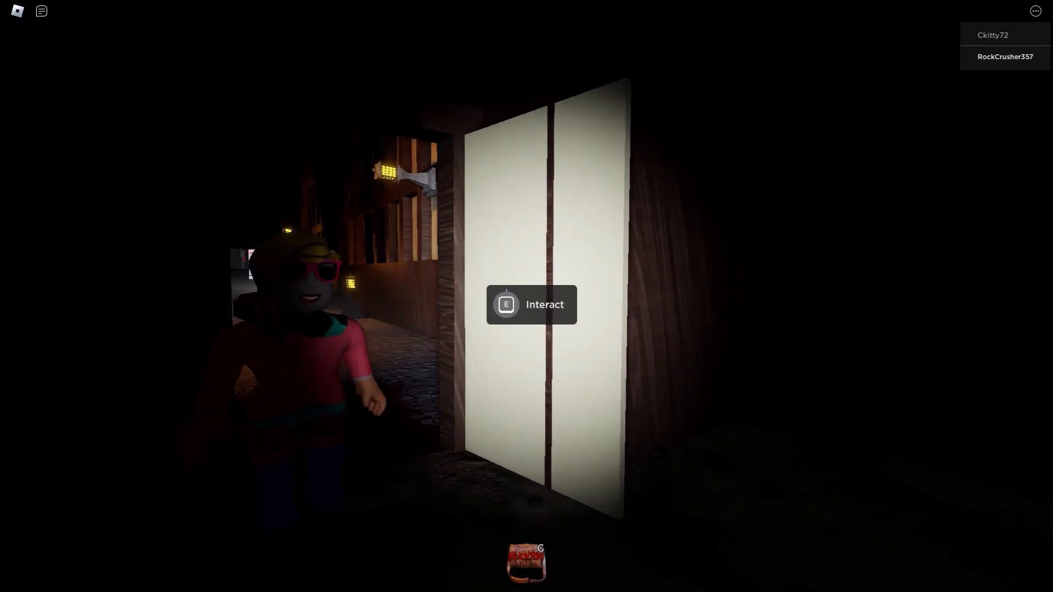
Step: Enter the maze door, collect KEY III, and bring up the game's Settings menu
key(e)
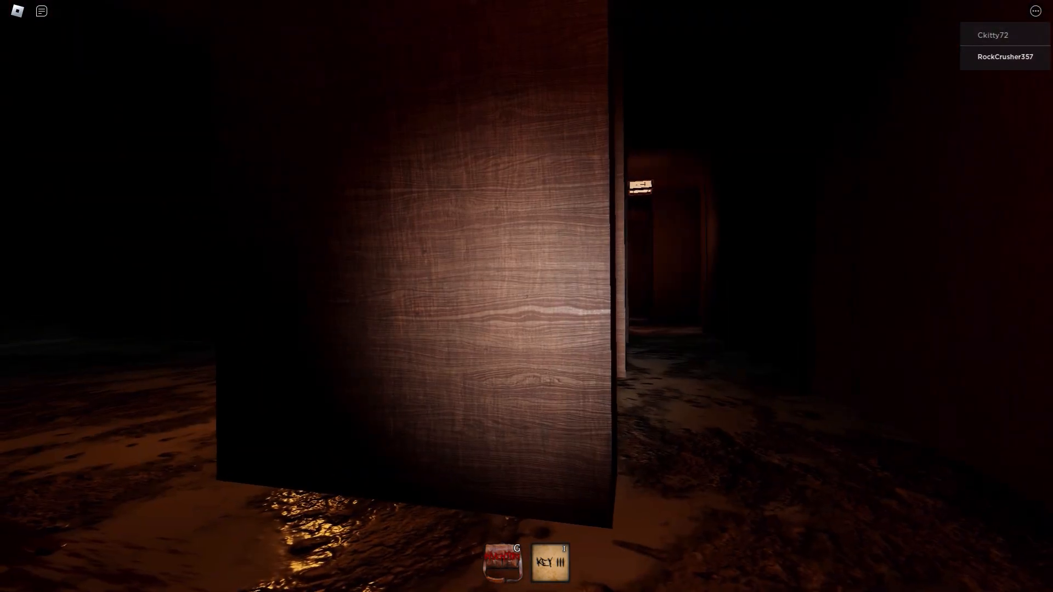
mouse_move(527, 297)
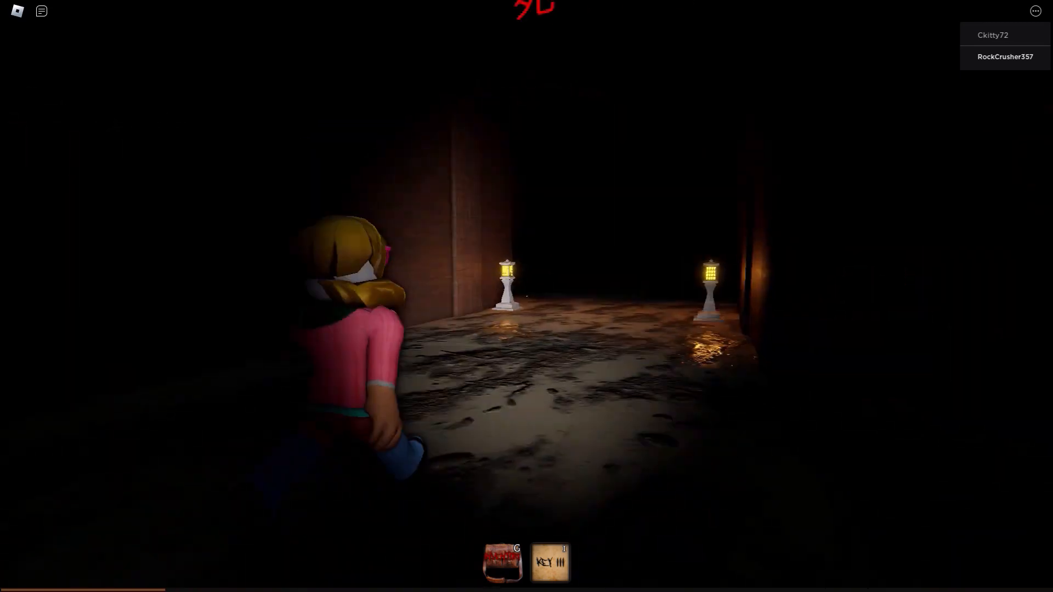
key(Escape)
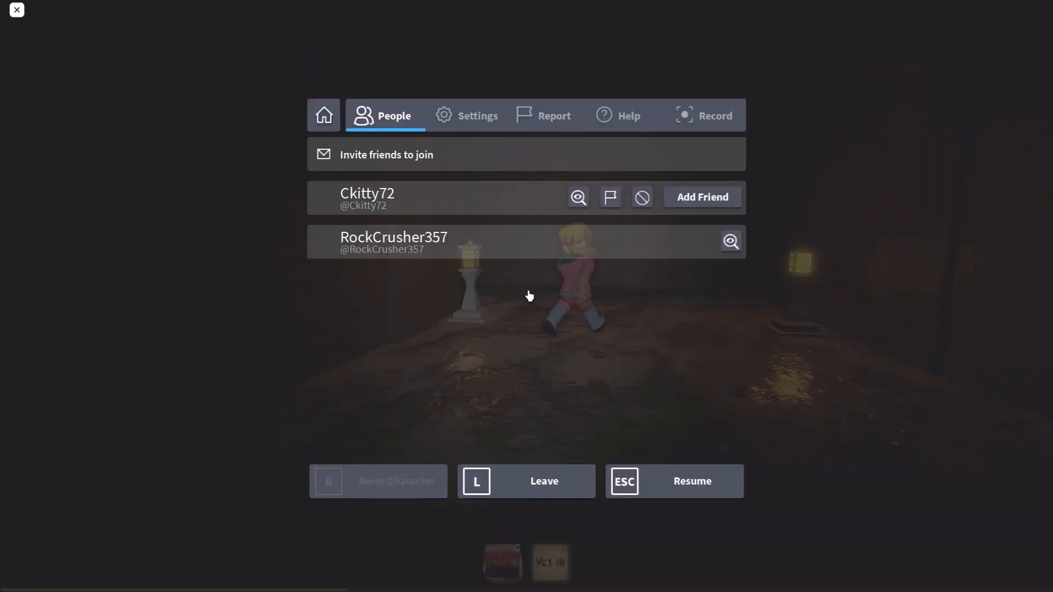
click(478, 115)
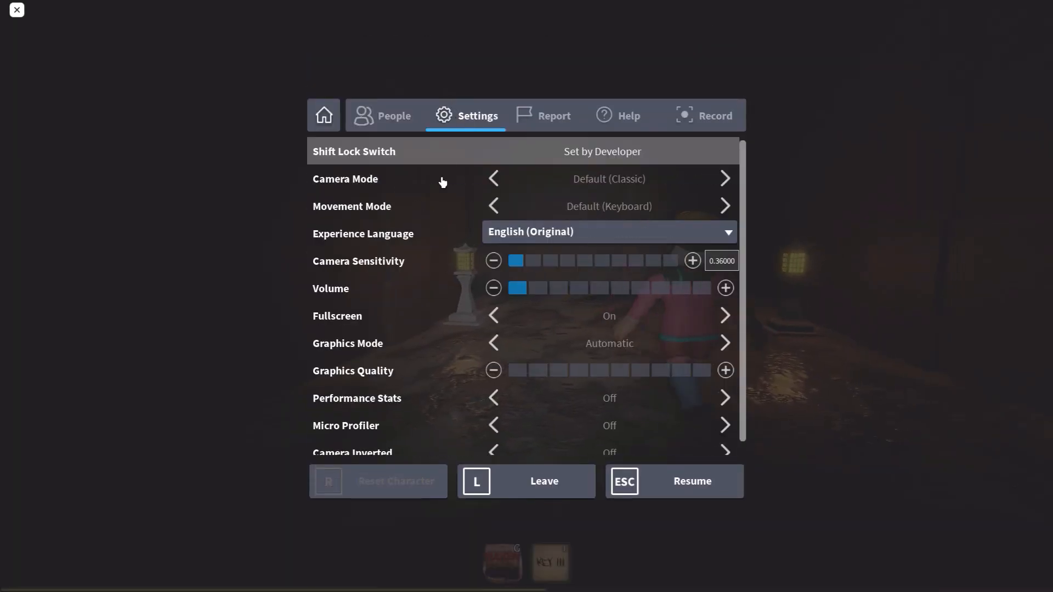